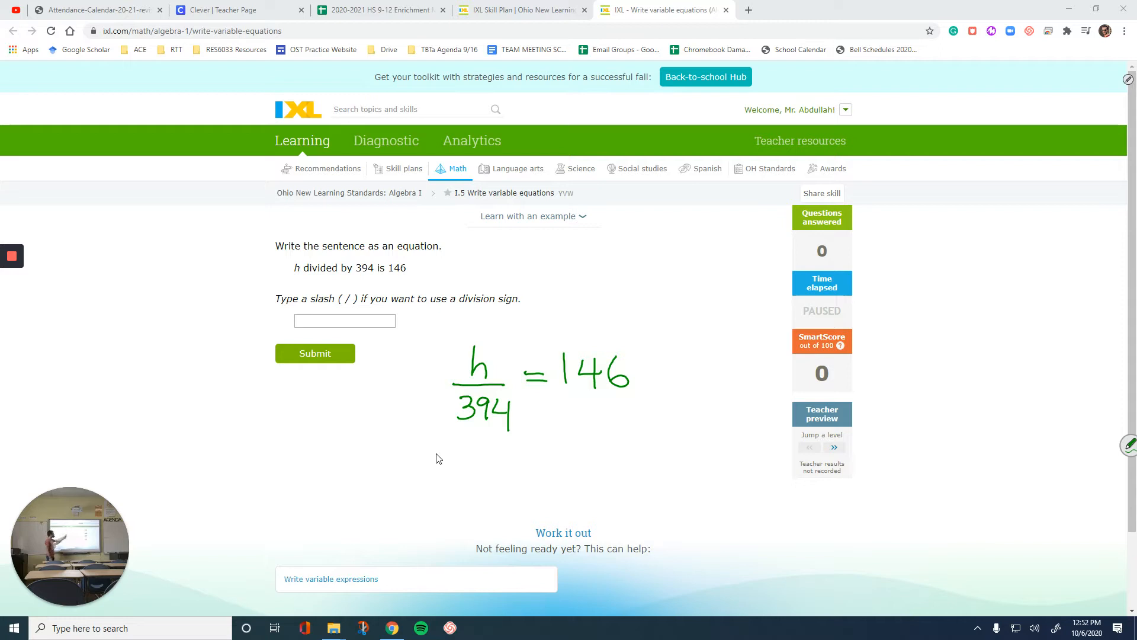
Jump the 'Write variable equations' practice up one level.
{"action": "left_click", "coordinate": [343, 321]}
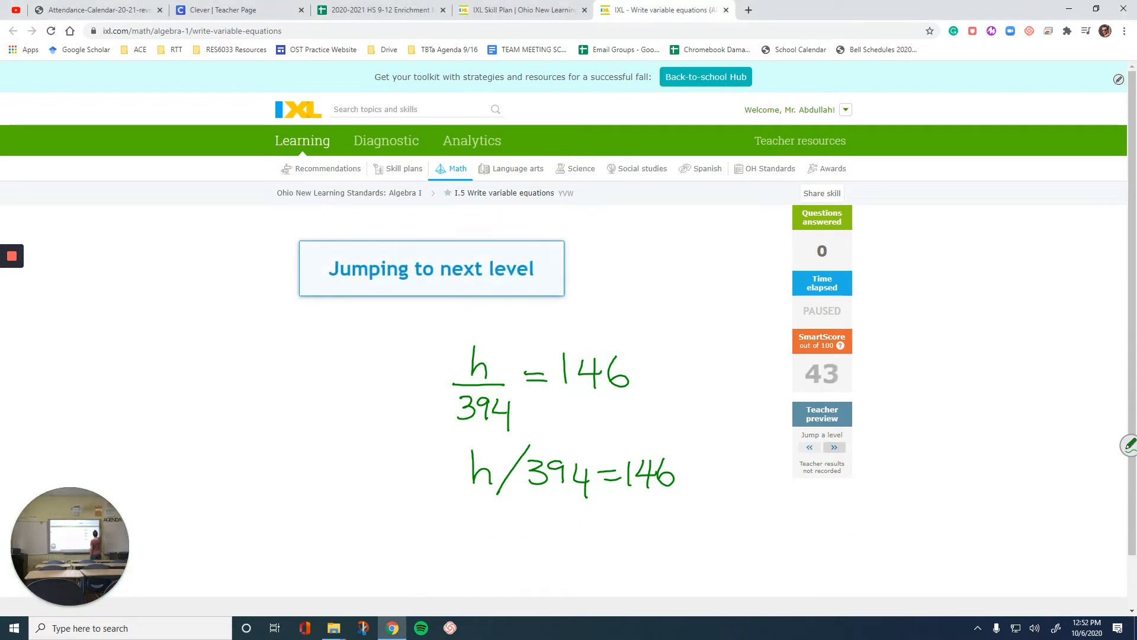
Clear the earlier handwriting and jump the practice up another level to SmartScore 60.
{"action": "left_click", "coordinate": [834, 454]}
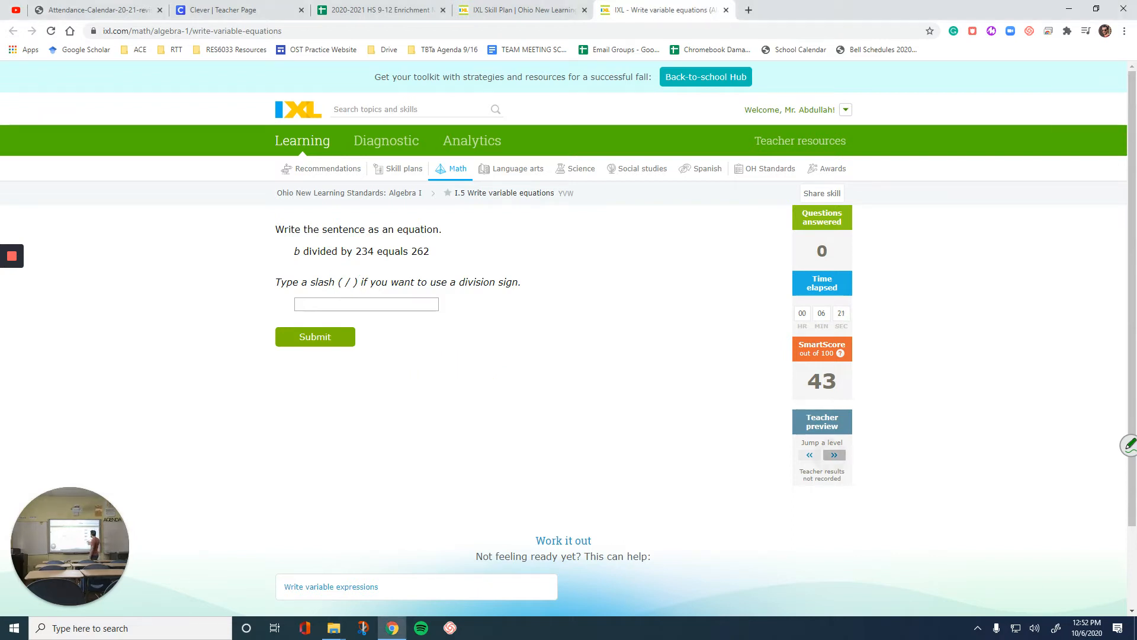
{"action": "left_click", "coordinate": [315, 336]}
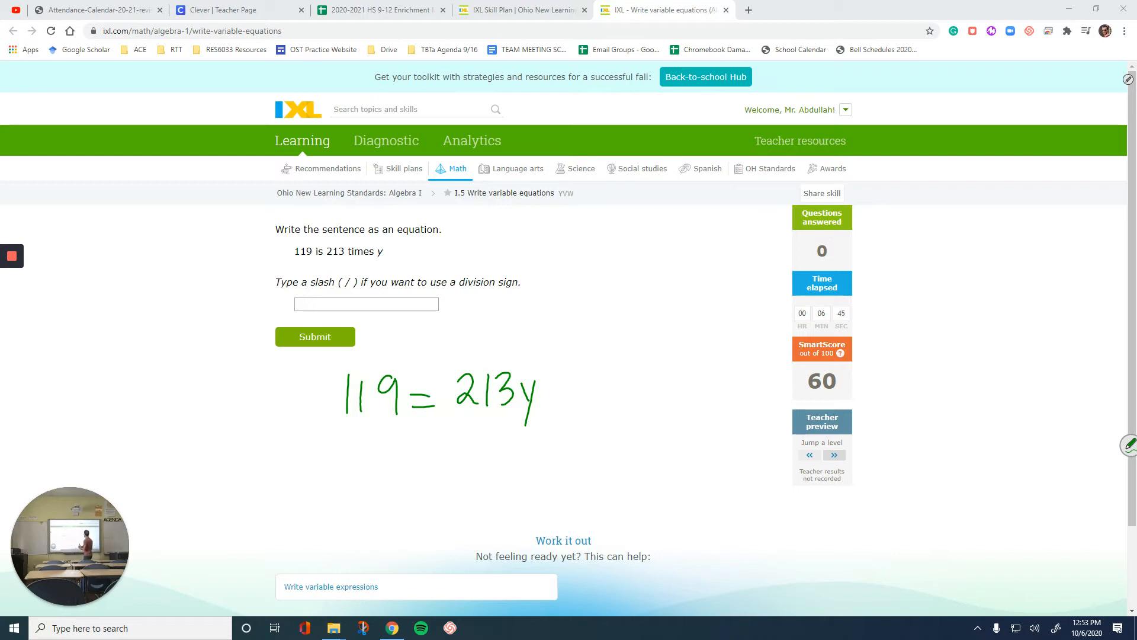
Use the SMART Ink menu to clear the old handwriting before the 92w = 390w question.
{"action": "left_click", "coordinate": [1126, 79]}
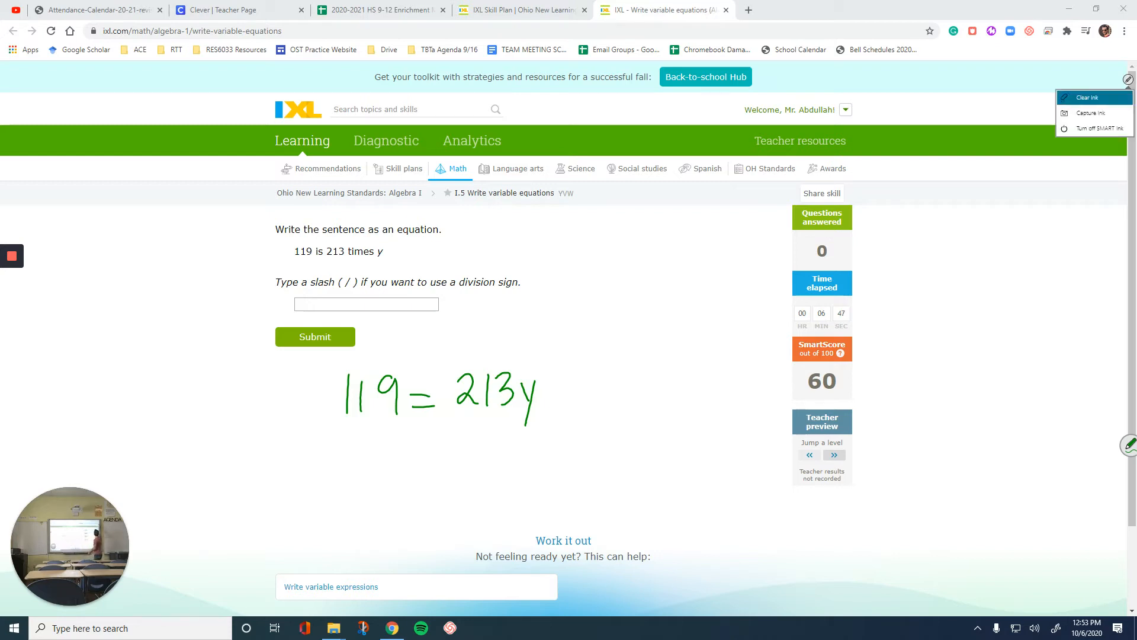
{"action": "left_click", "coordinate": [315, 337]}
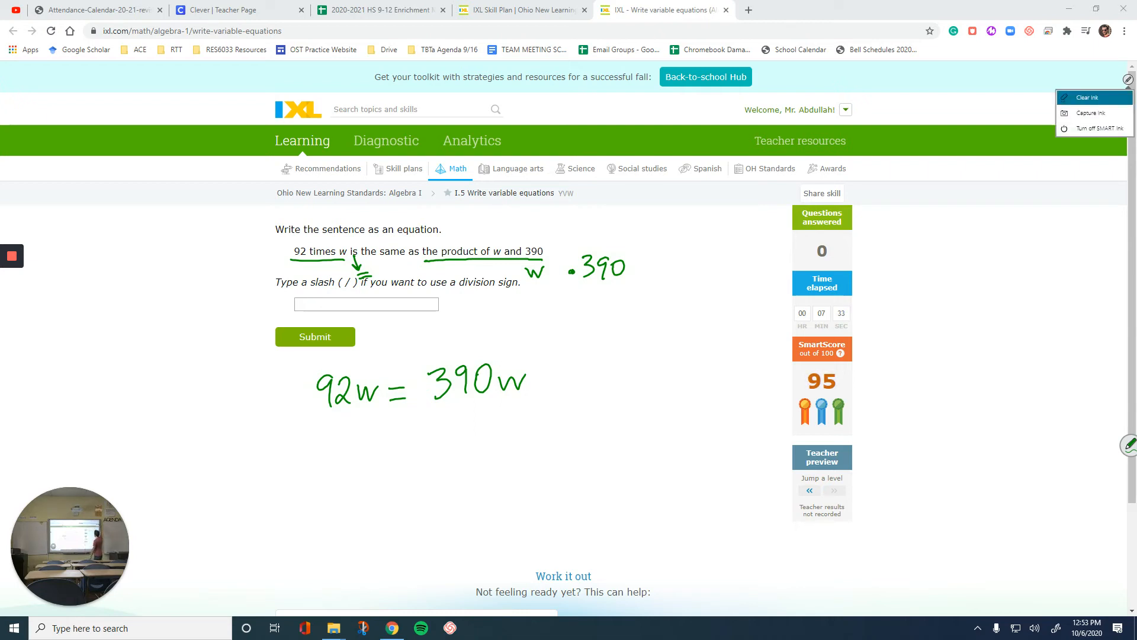
Clear the handwritten work so the new prompt 224 equals j more than 317 is clean.
{"action": "left_click", "coordinate": [809, 490]}
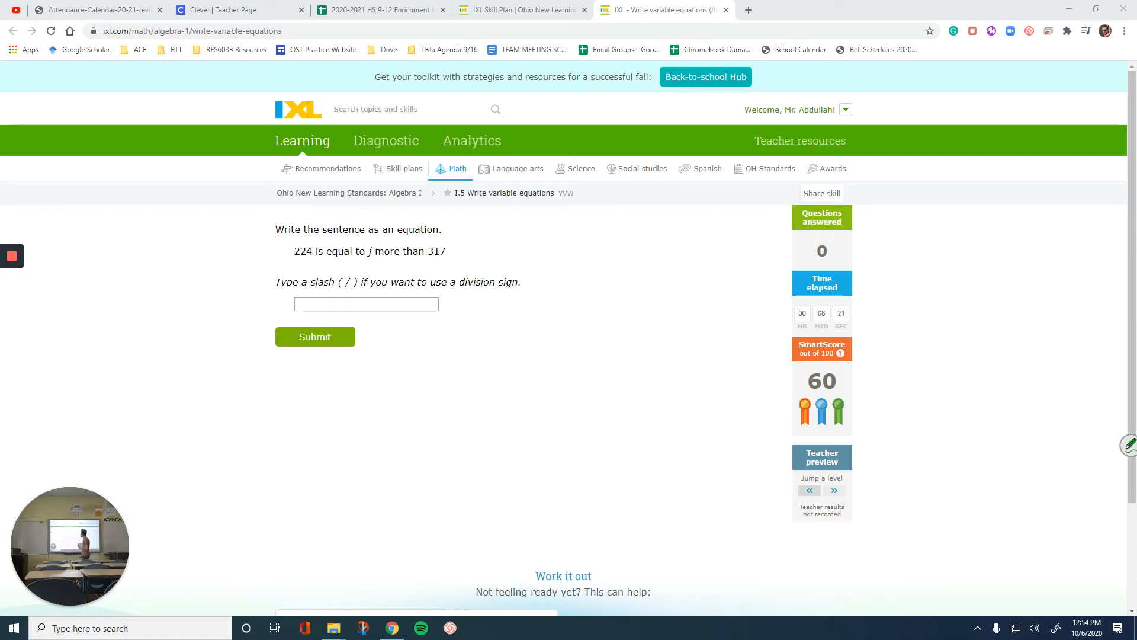
Drop the practice a level then move it back up to reach 130 is k times 385.
{"action": "left_click", "coordinate": [809, 490]}
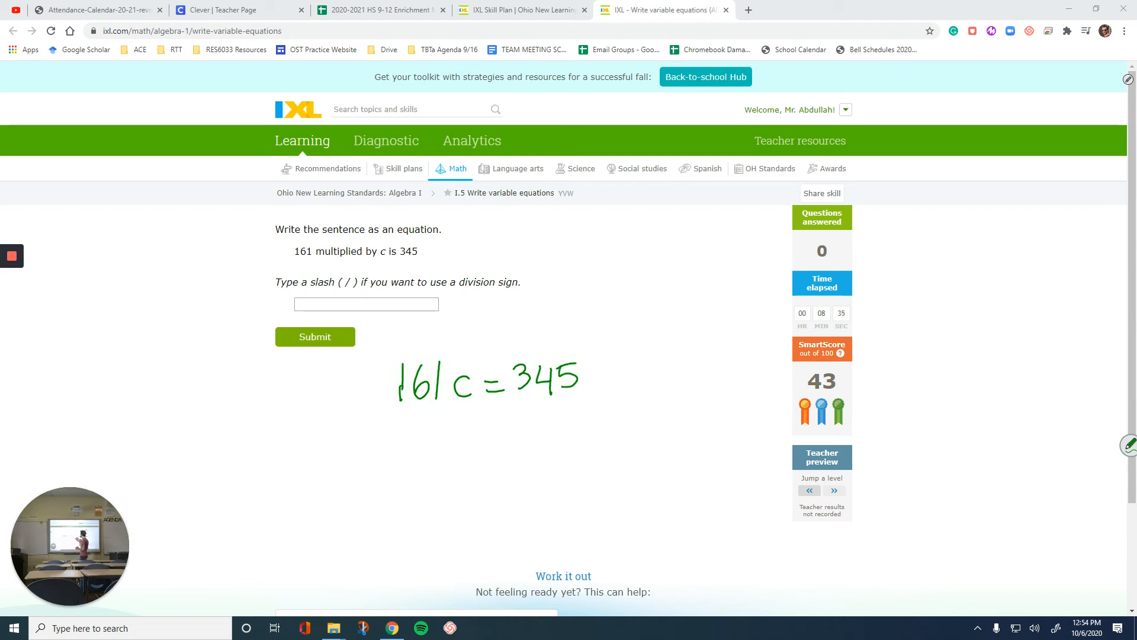
{"action": "left_click", "coordinate": [315, 336]}
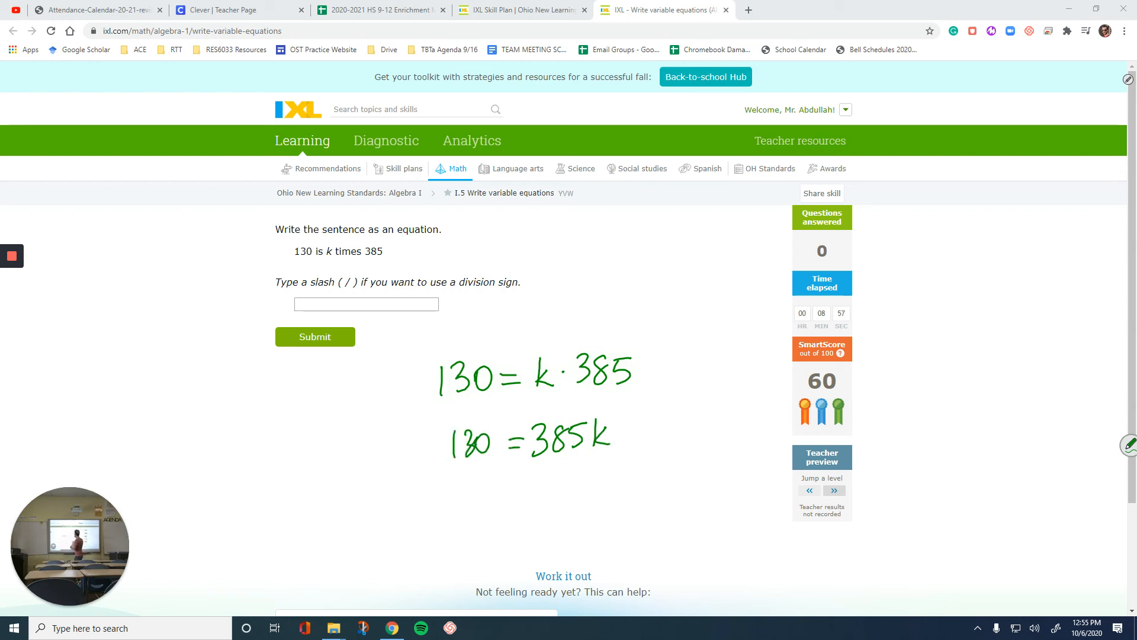
Enter 130=385k with the on-screen keyboard and submit it as the answer.
{"action": "left_click", "coordinate": [366, 305]}
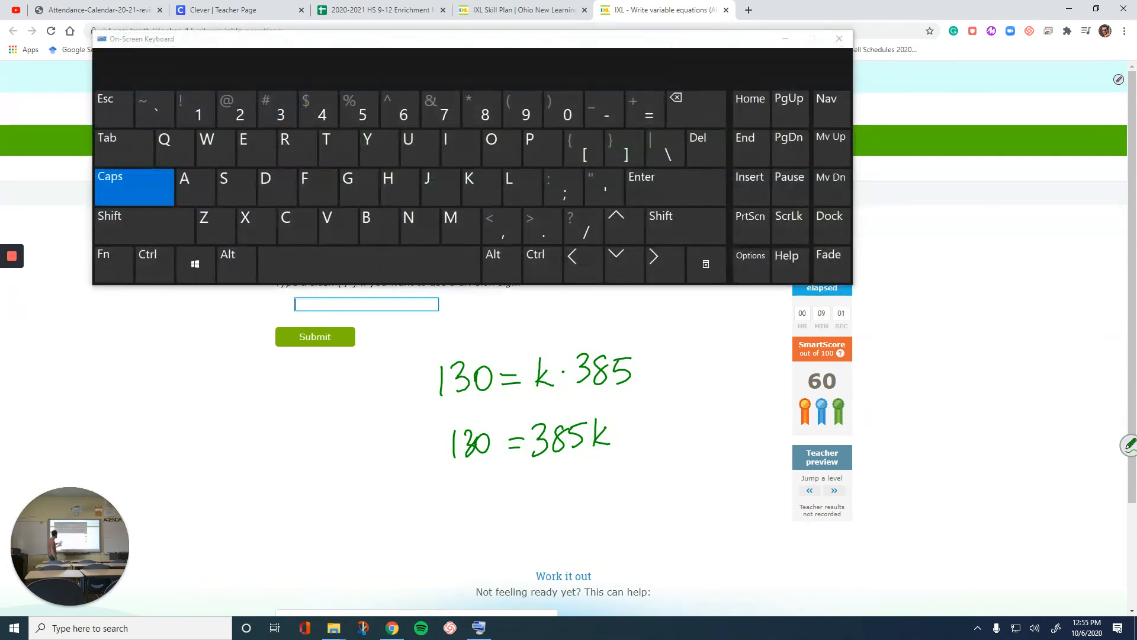
{"action": "type", "text": "130"}
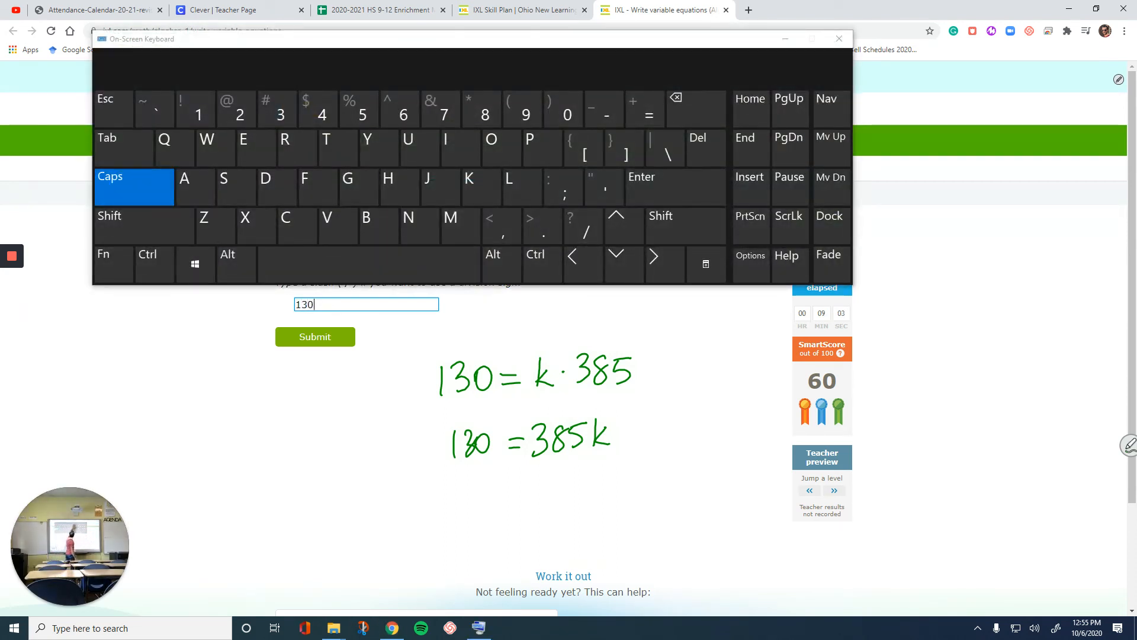
{"action": "type", "text": "=3"}
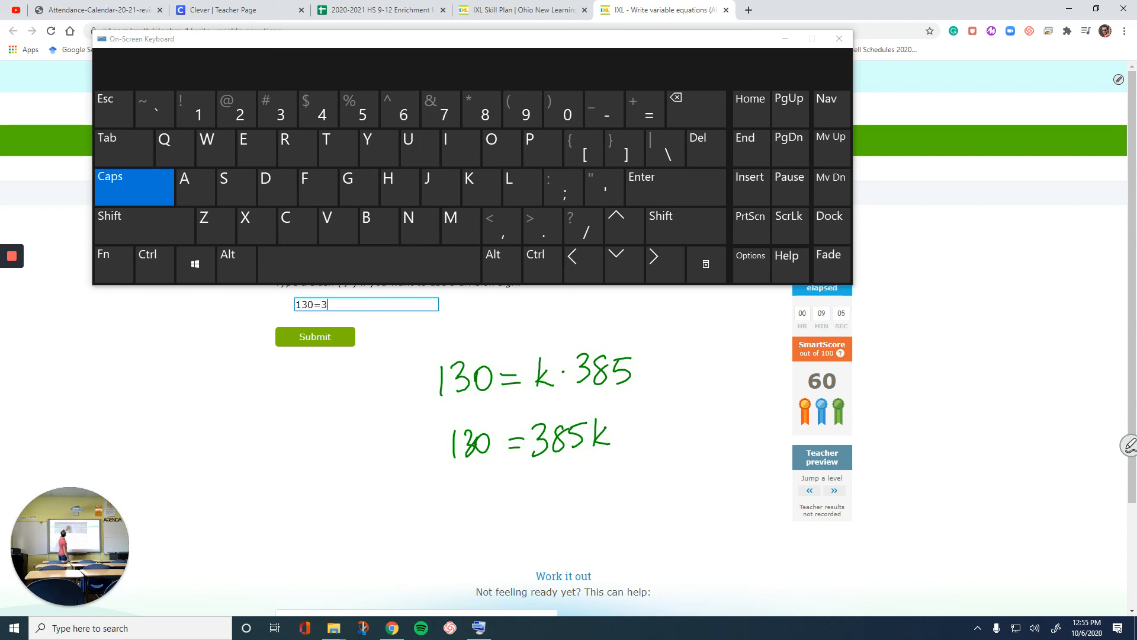
{"action": "type", "text": "85k"}
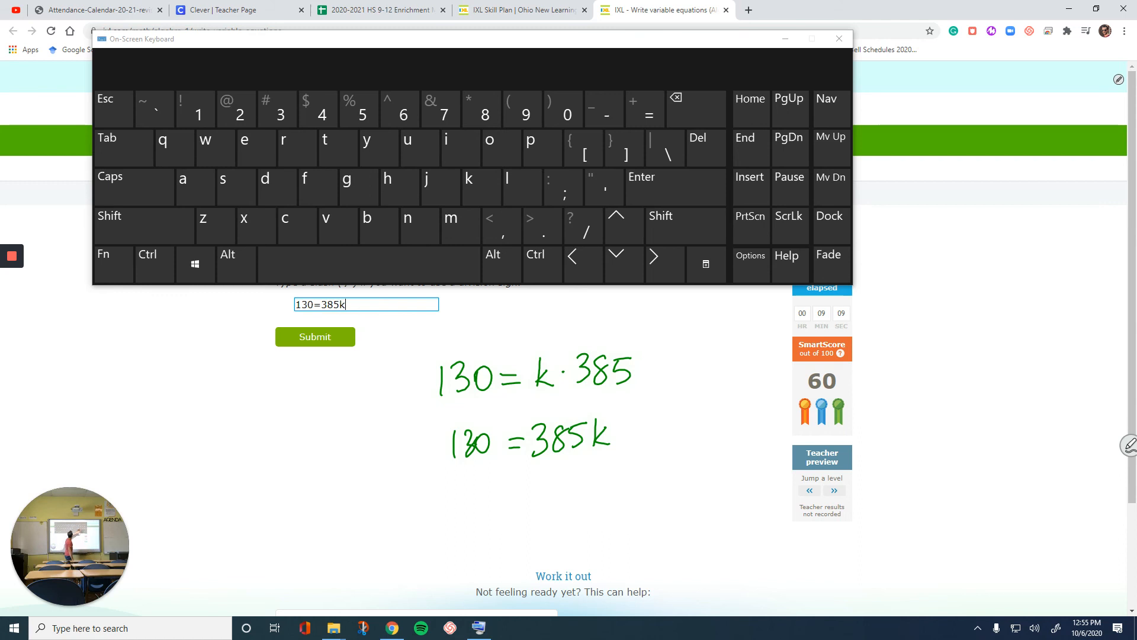
{"action": "left_click", "coordinate": [838, 38]}
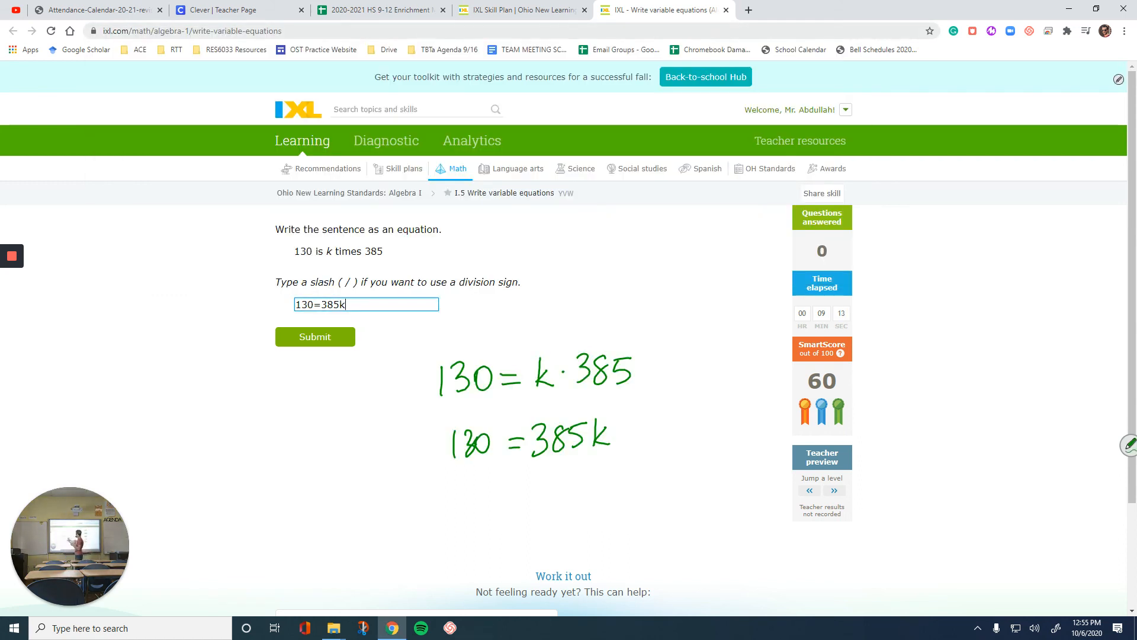
{"action": "left_click", "coordinate": [315, 337]}
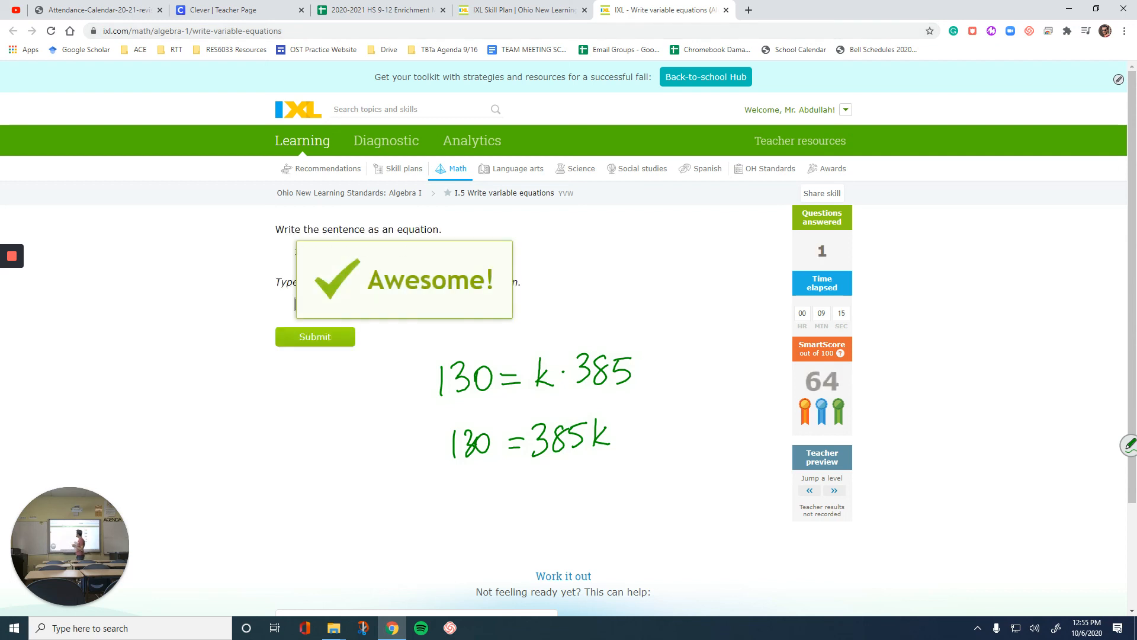